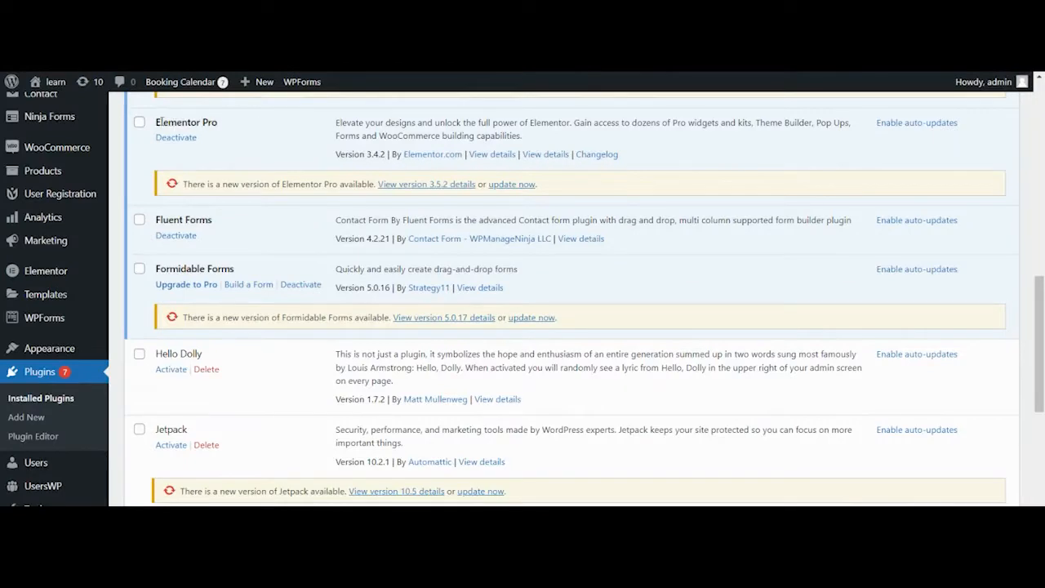
Step: Return to the WordPress Dashboard from the Plugins list and reveal the Pages menu
double_click(186, 121)
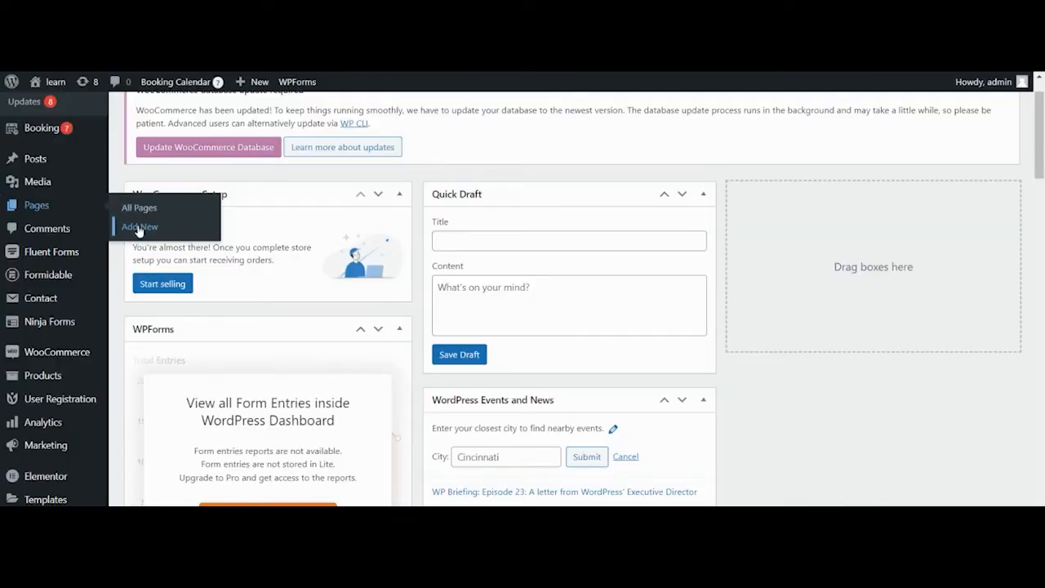
Step: Create a new page and edit it with Elementor, starting from the default contact form
left_click(138, 227)
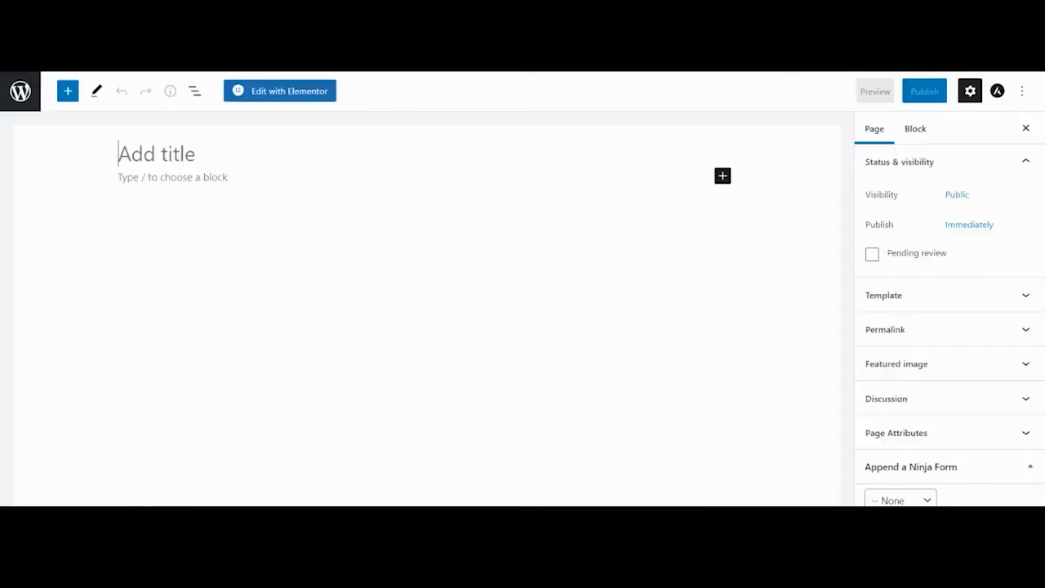
left_click(279, 91)
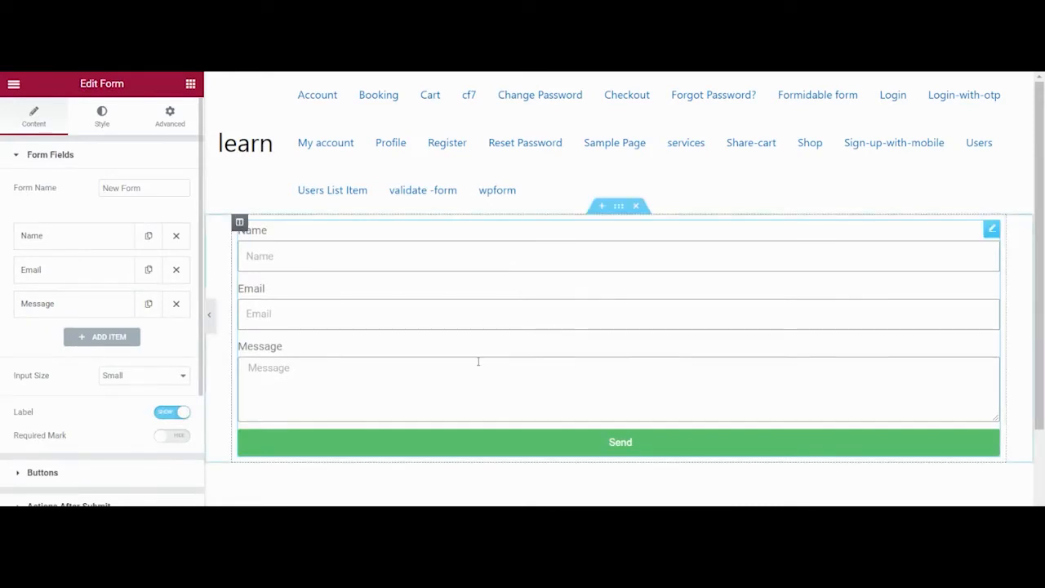
Step: Add a fourth form field, Item #4, with the SMSAlert field type
scroll("down", 3)
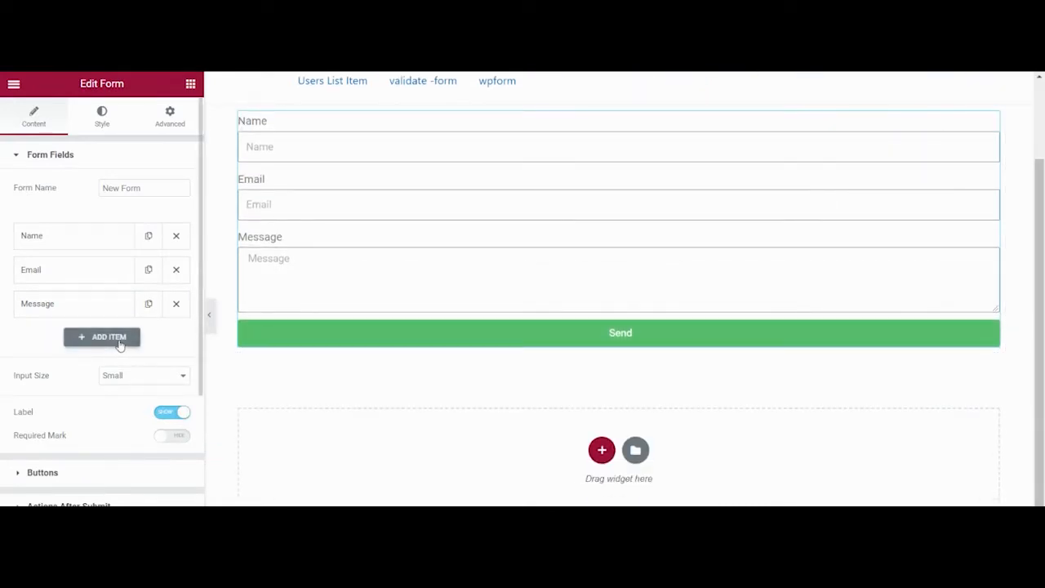
left_click(102, 337)
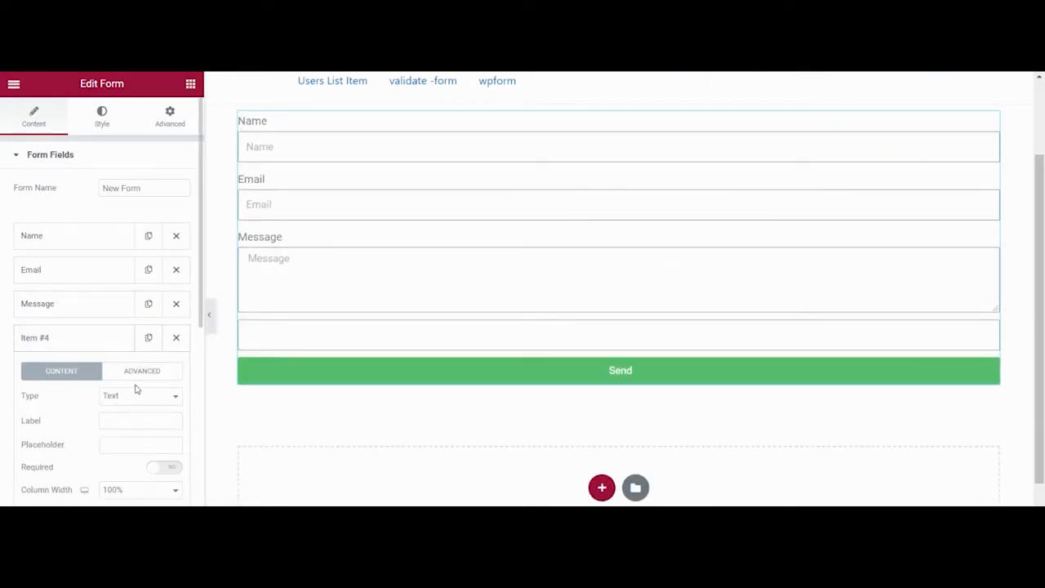
left_click(140, 395)
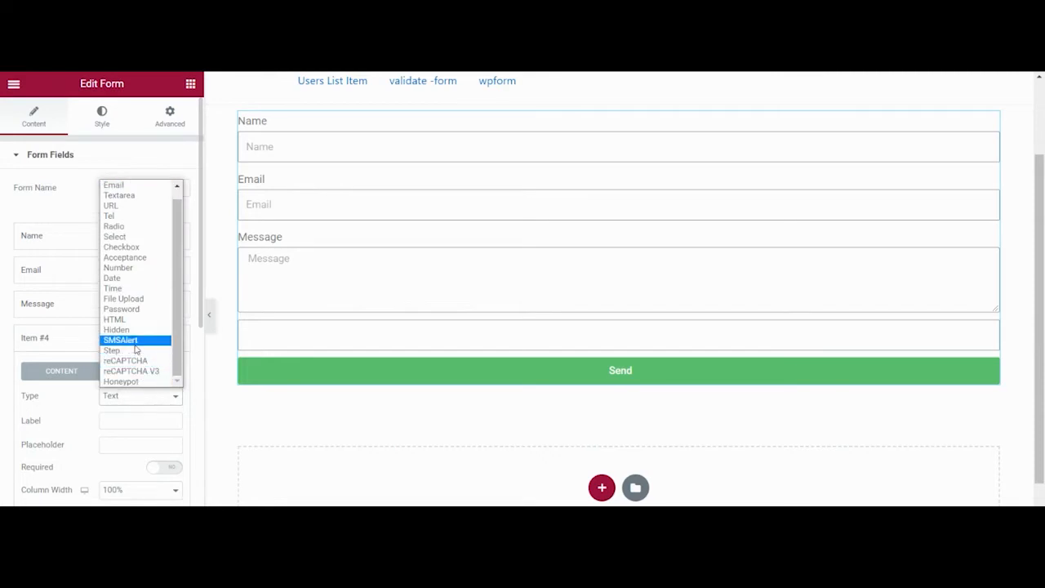
left_click(120, 340)
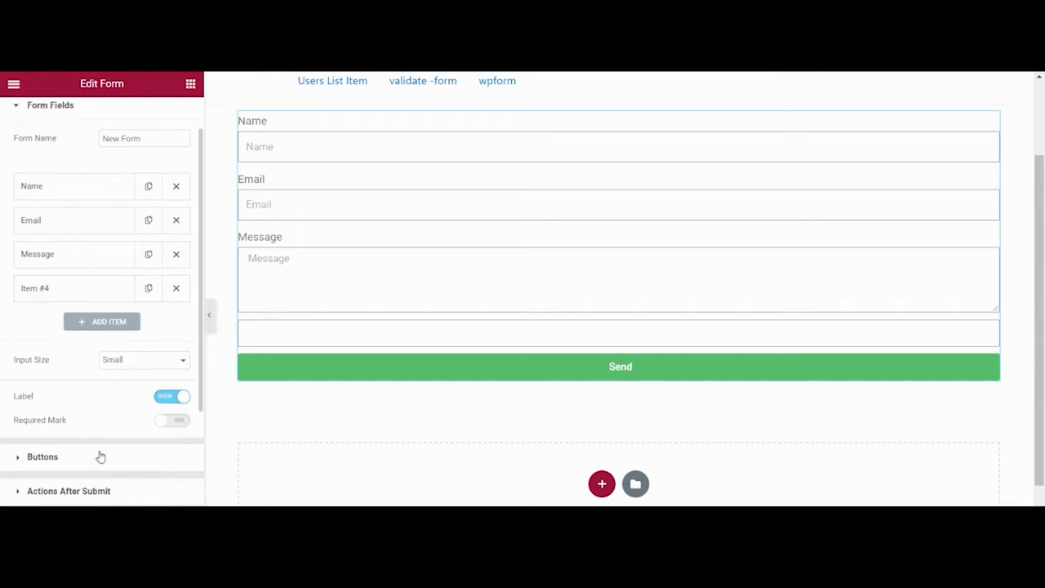
Step: Add SMS Alert as an after-submit action with OTP verification, customer SMS and admin SMS enabled
left_click(69, 490)
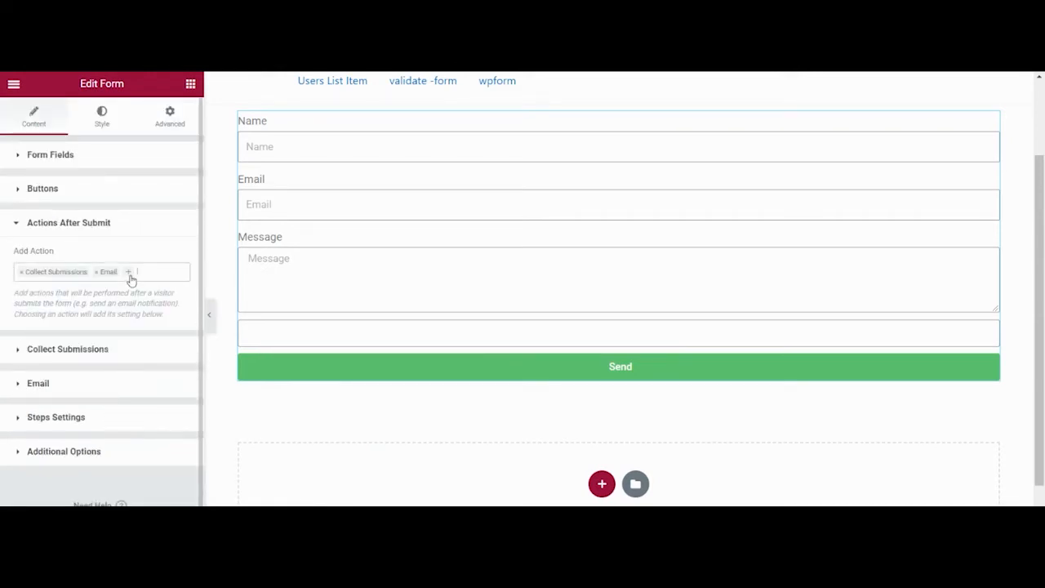
type("s")
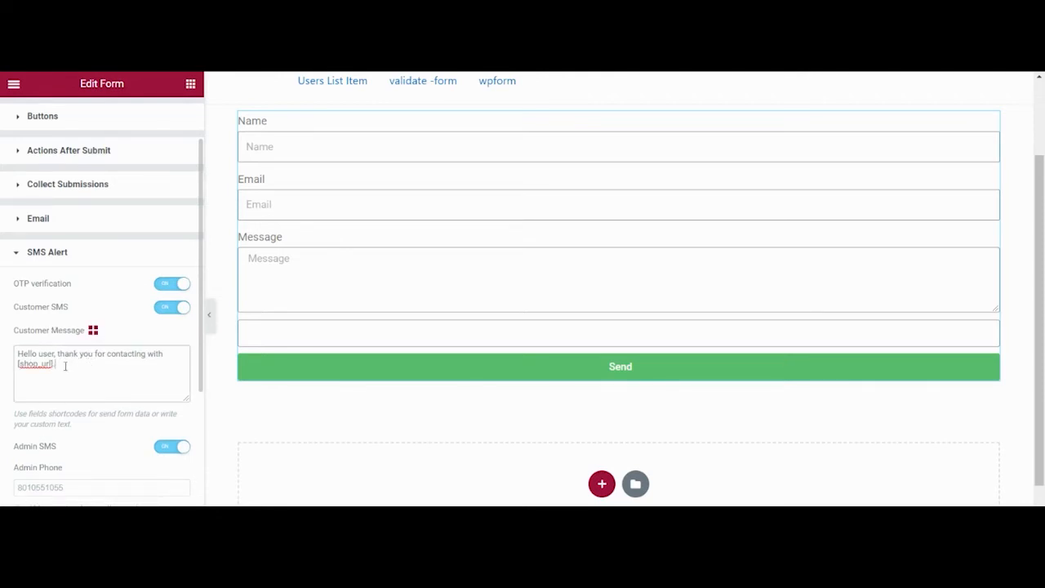
scroll("down", 3)
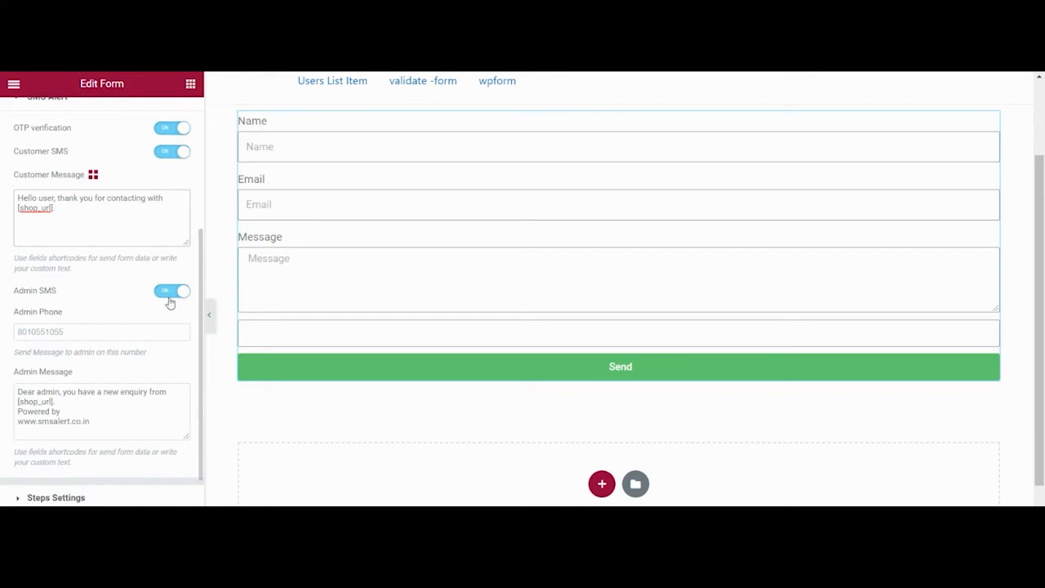
left_click(101, 332)
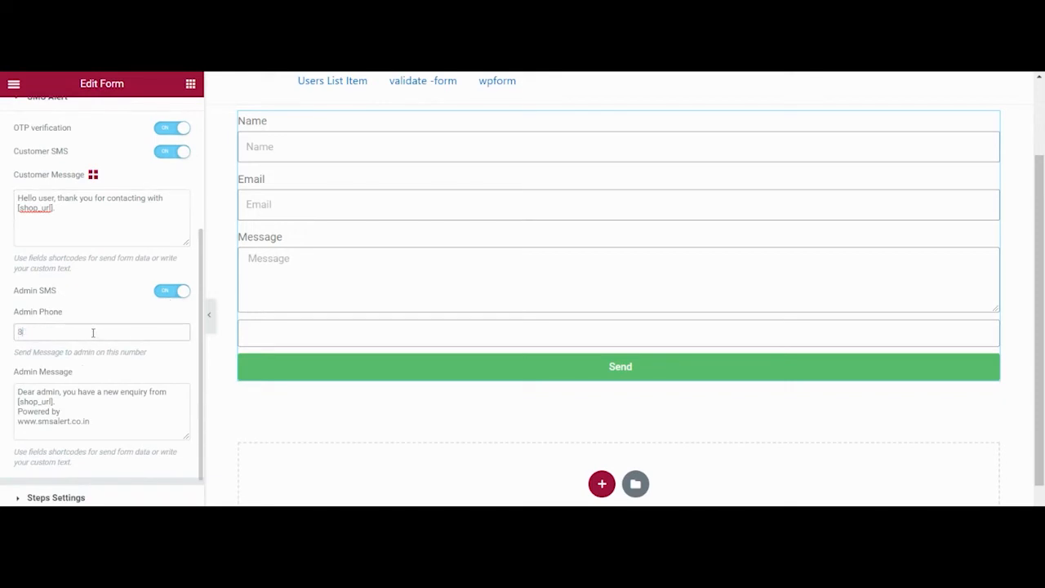
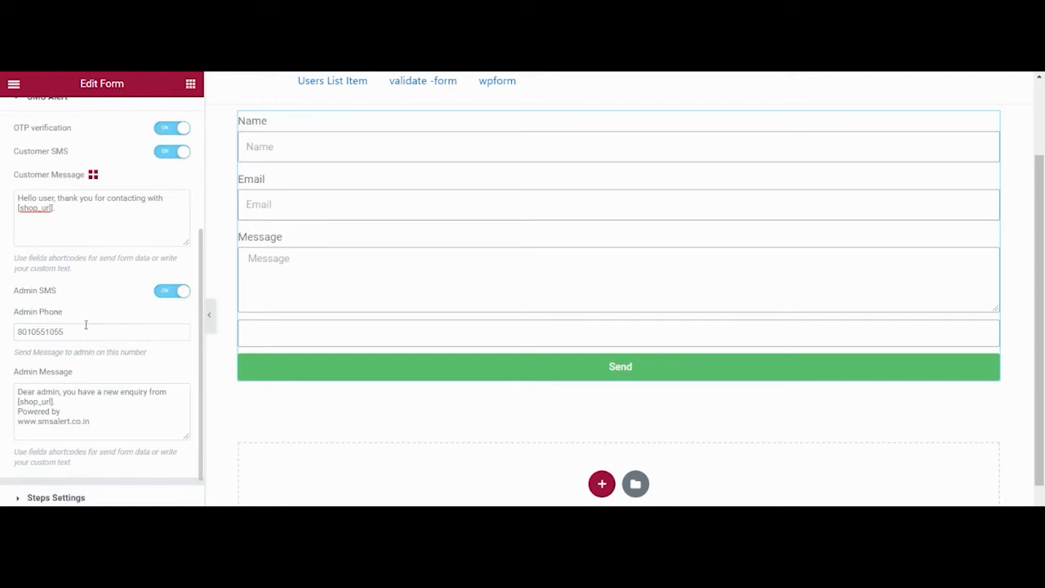
scroll("down", 3)
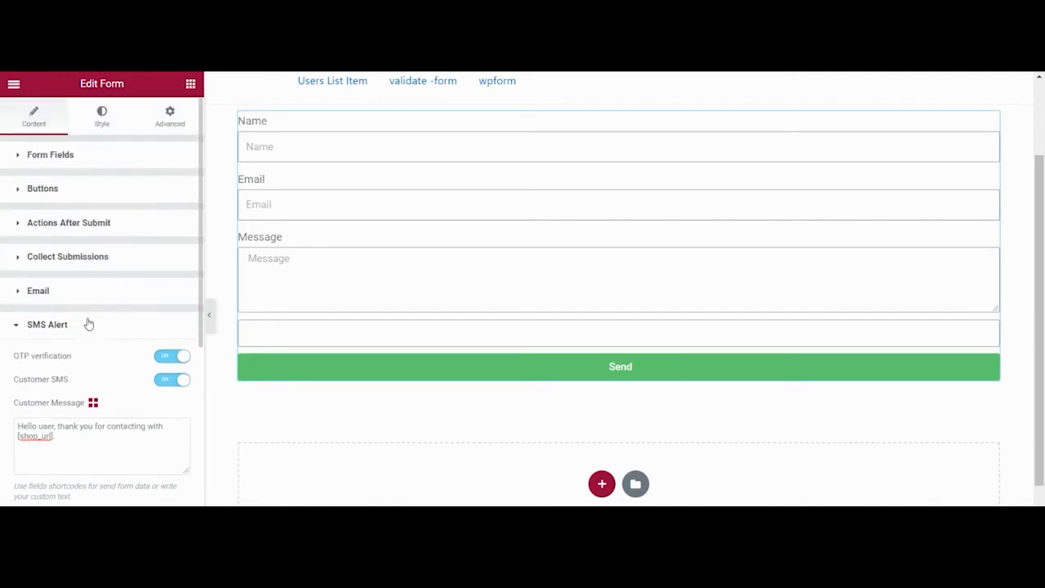
left_click(49, 153)
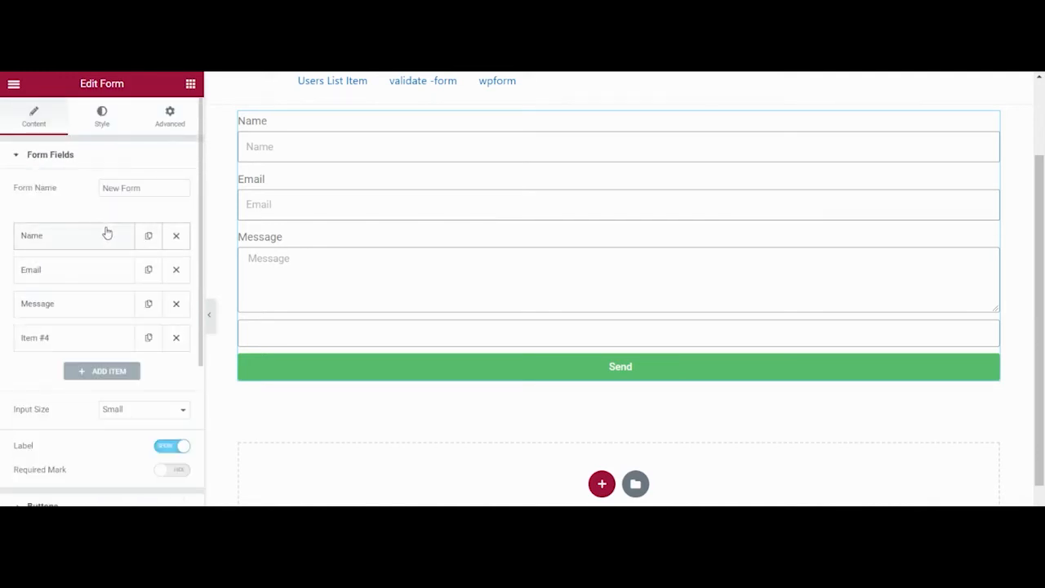
Step: Copy the Name field's shortcode [field id="name"] from its Advanced settings
left_click(74, 235)
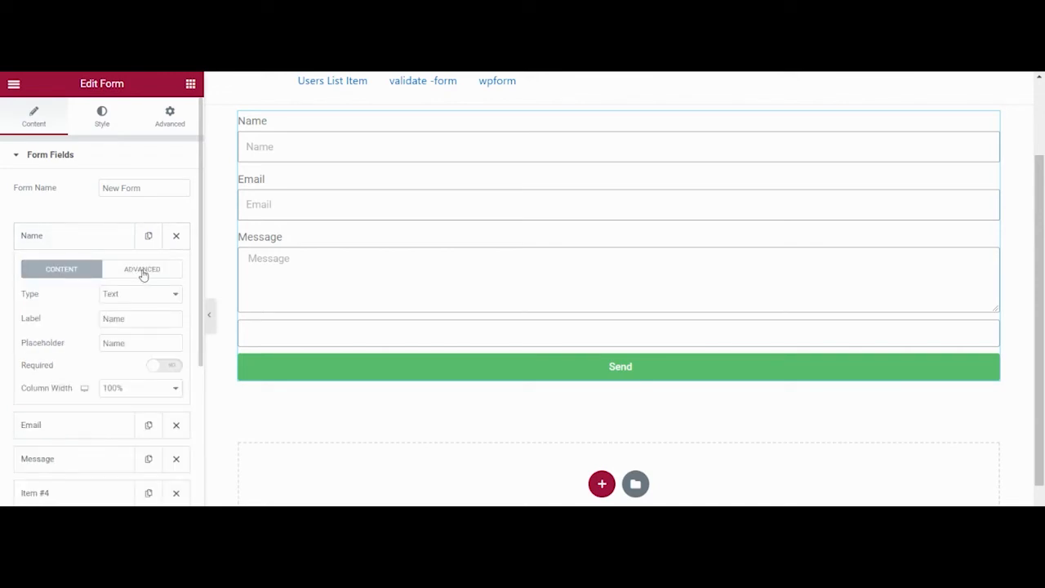
left_click(142, 268)
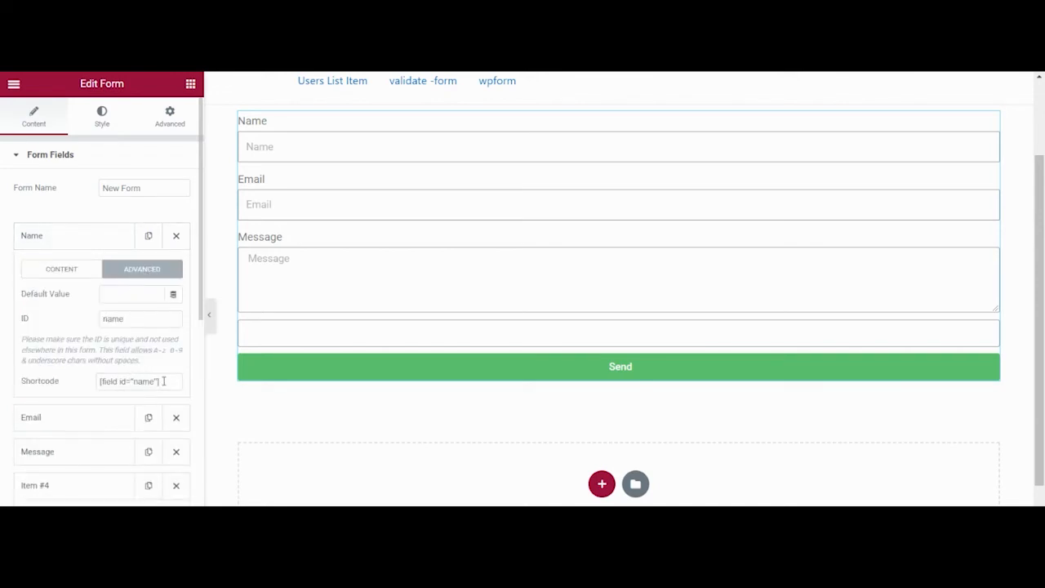
triple_click(127, 382)
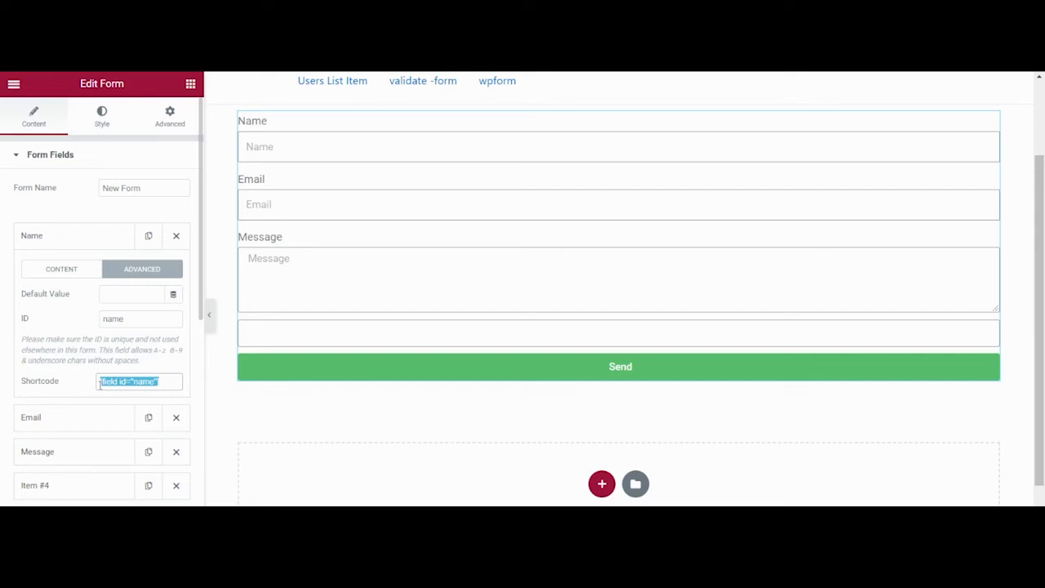
mouse_move(88, 418)
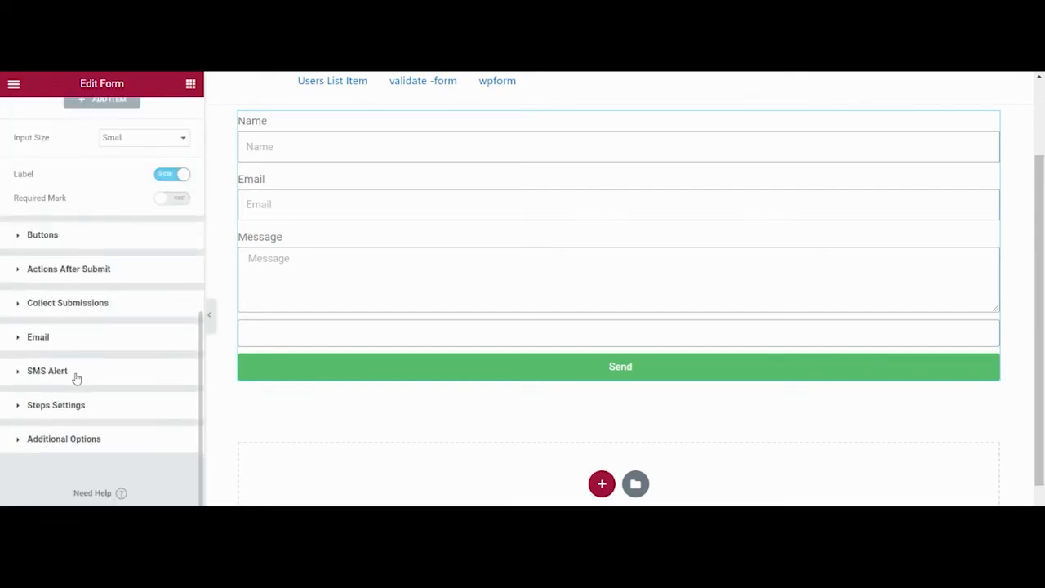
Step: Make the customer message read "Hello [field id="name"], thank you for contacting with [shop_url]"
left_click(47, 369)
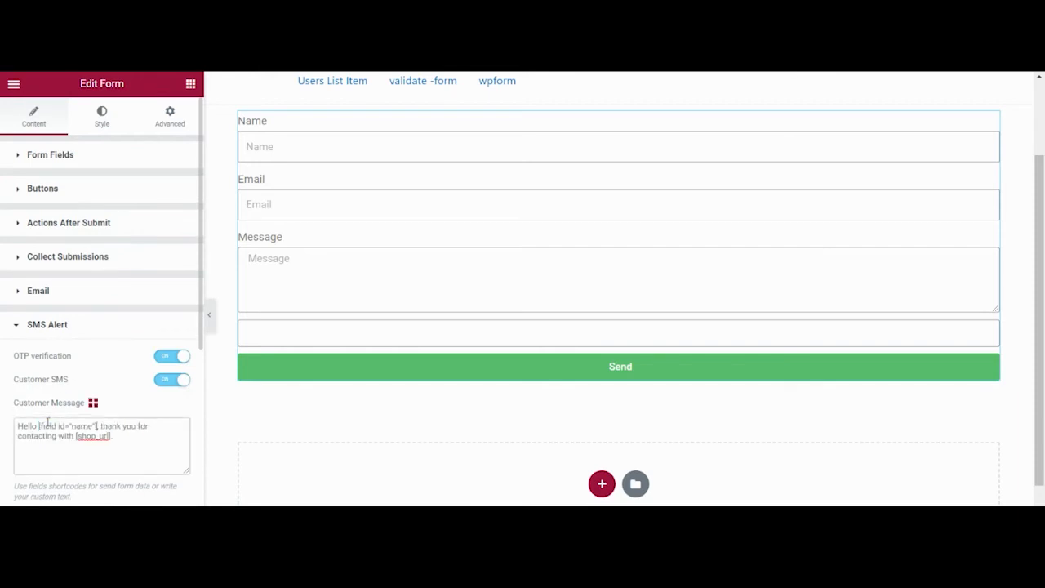
scroll("down", 3)
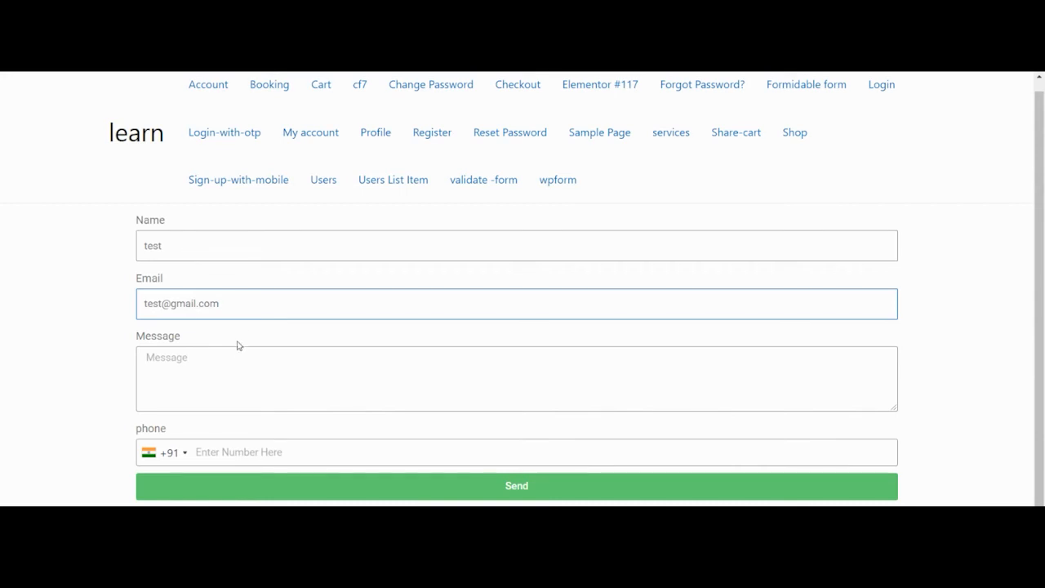
type("t")
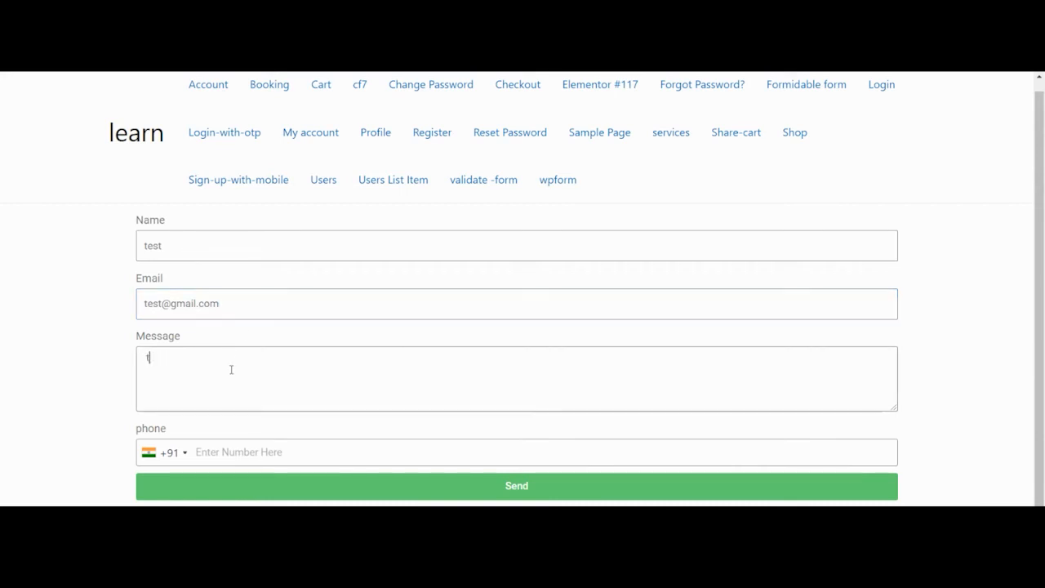
type("est")
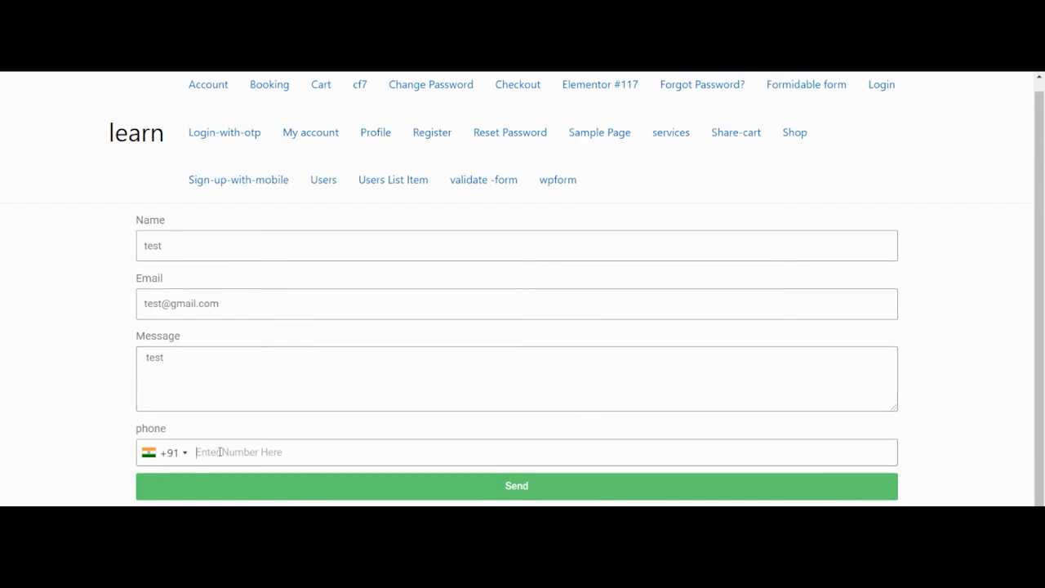
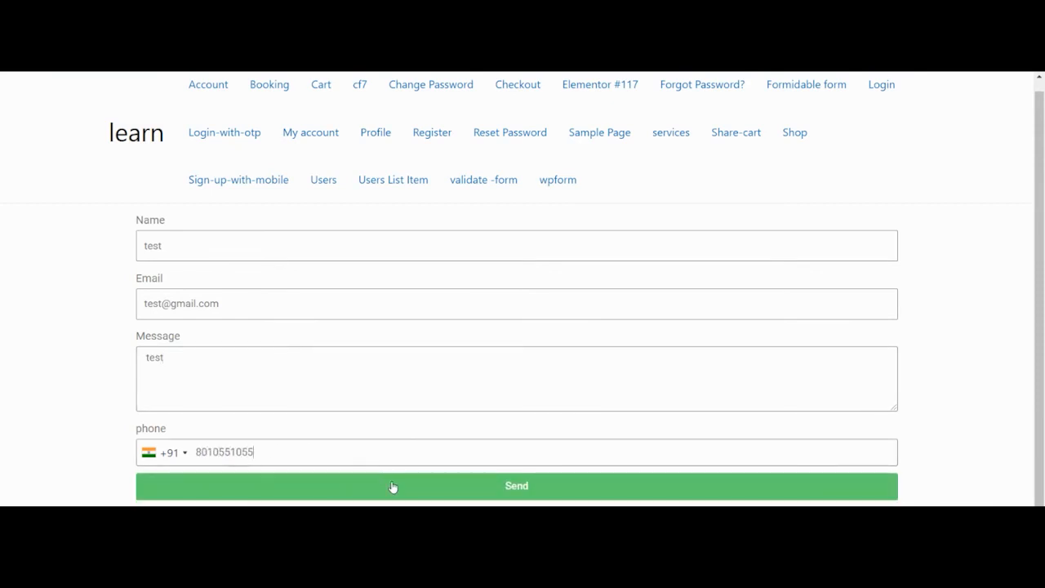
left_click(516, 487)
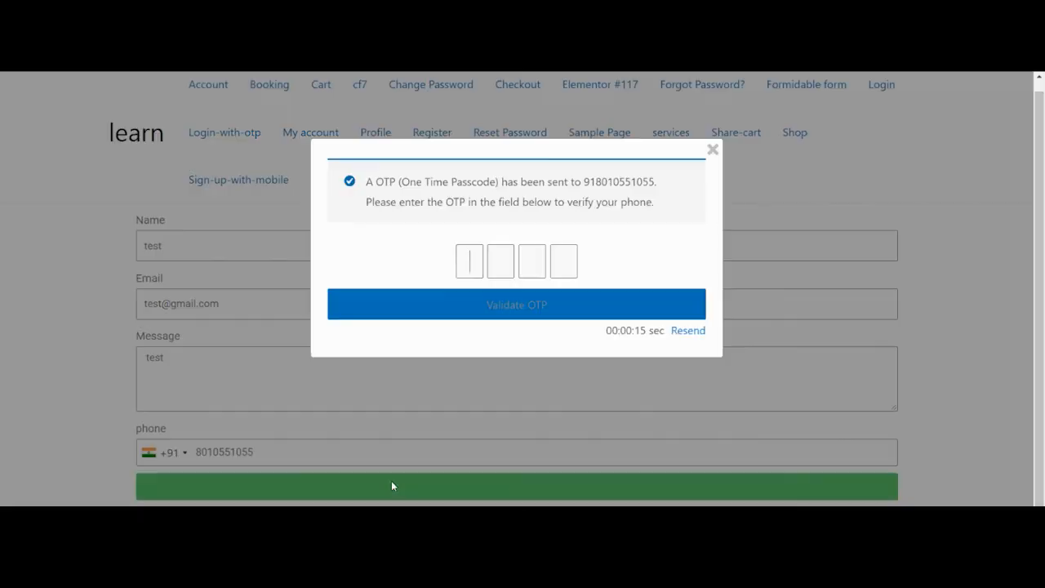
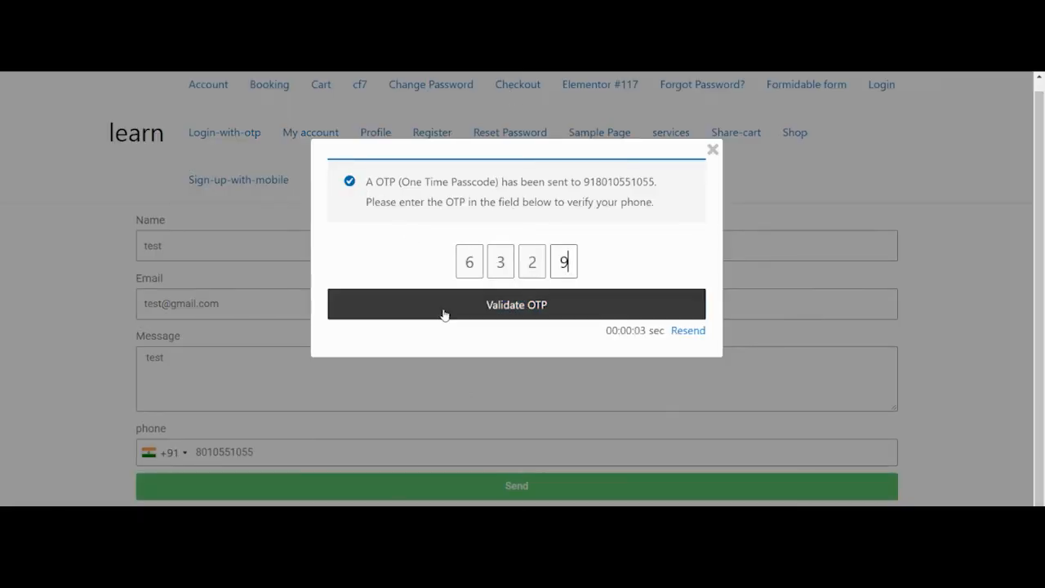
left_click(516, 304)
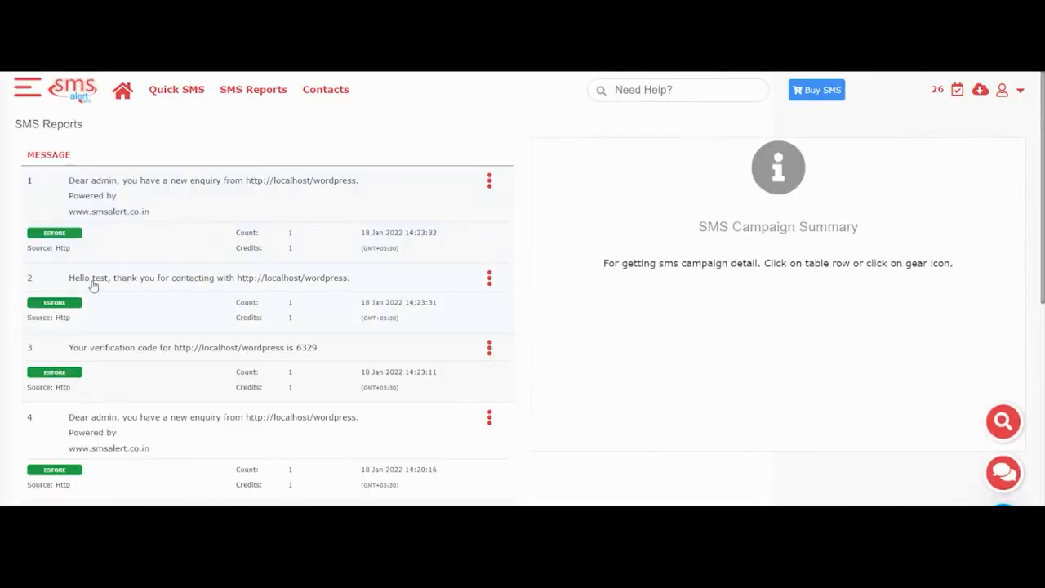
mouse_move(199, 216)
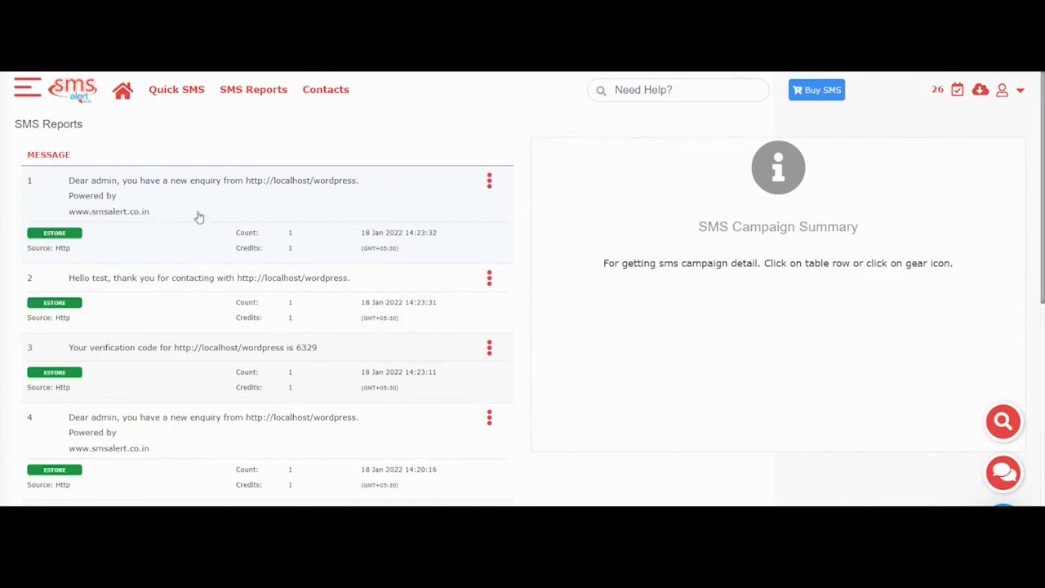